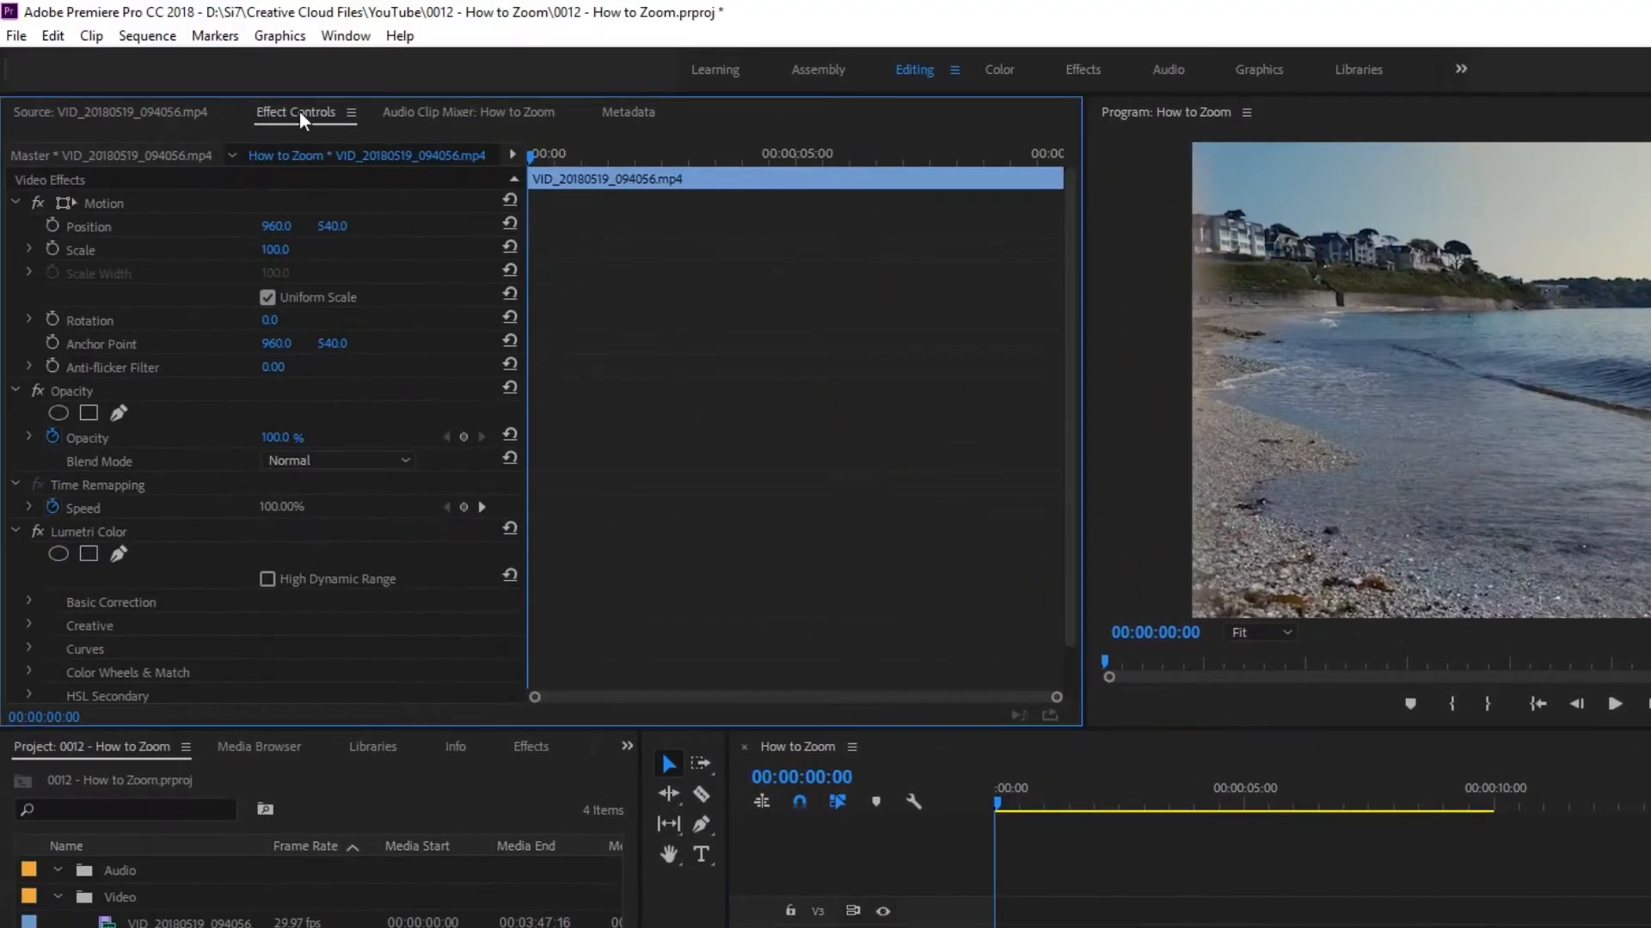
Step: Set the beach clip's Motion Scale to 110%
{"action": "double_click", "coordinate": [275, 249]}
{"action": "type", "text": "110"}
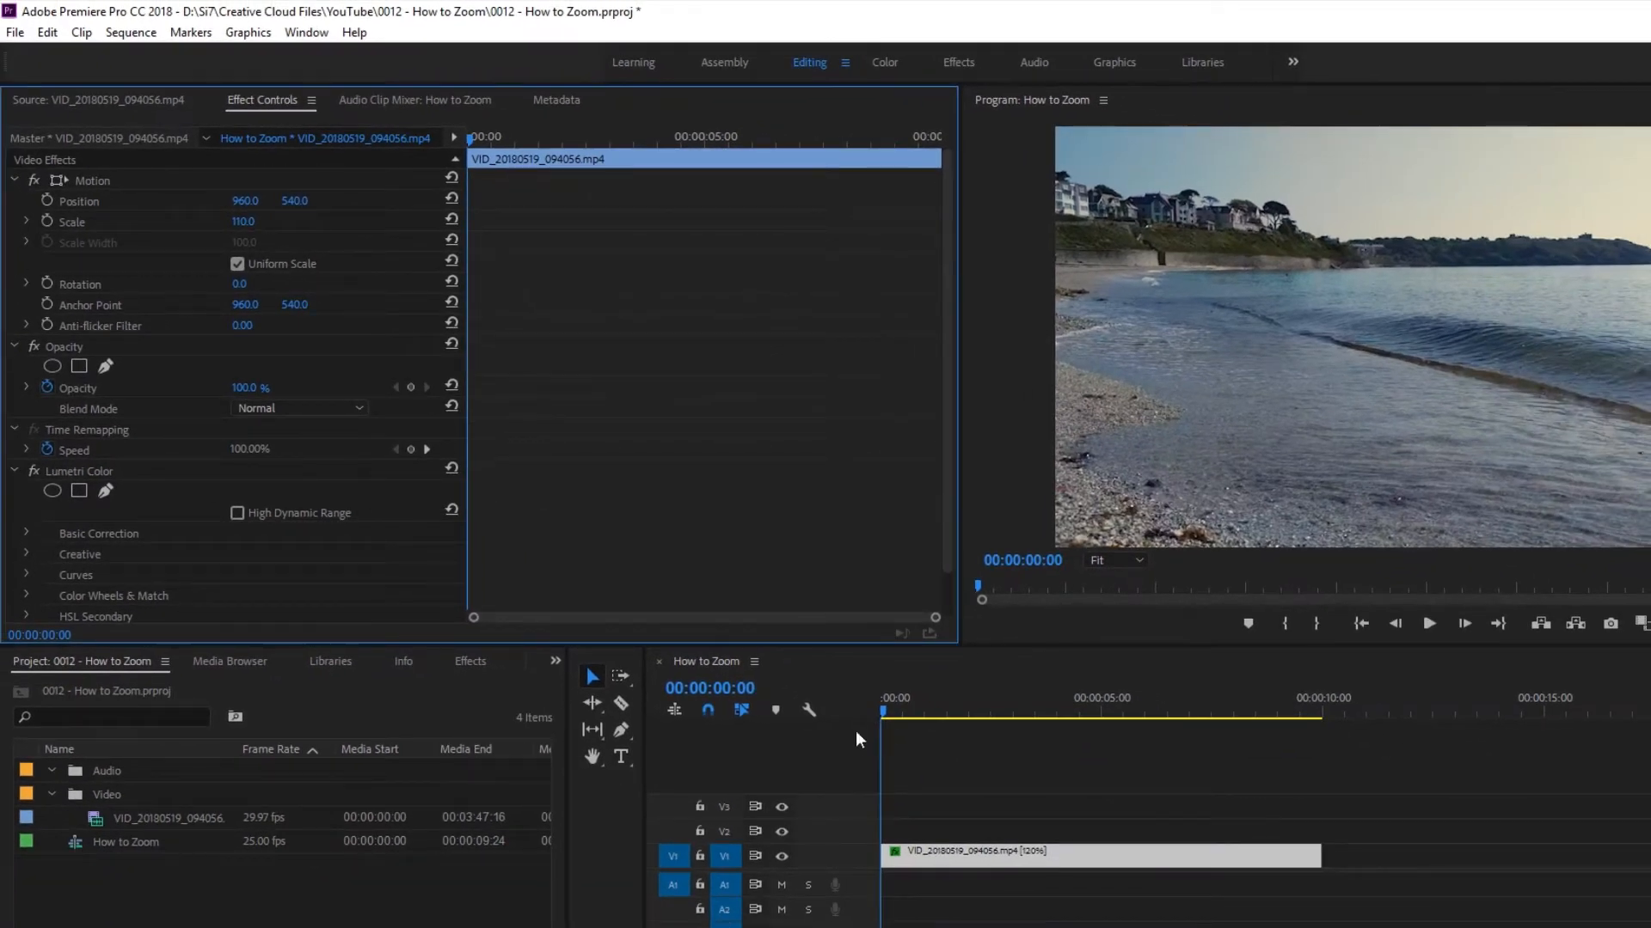
{"action": "left_click", "coordinate": [944, 712]}
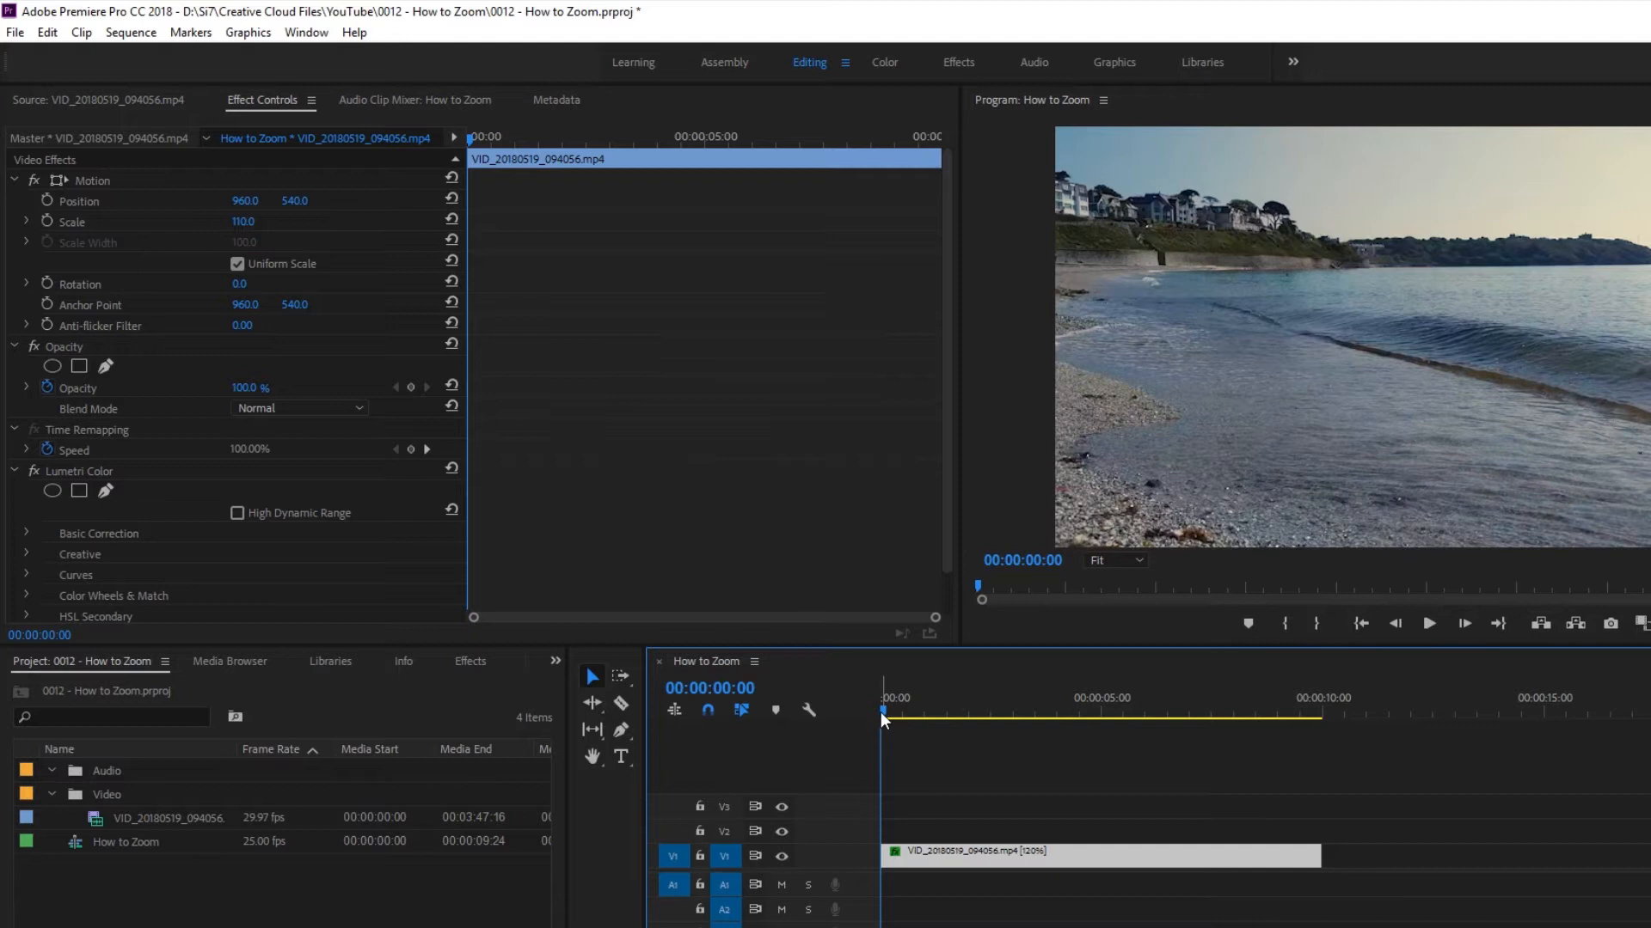
{"action": "mouse_move", "coordinate": [839, 681]}
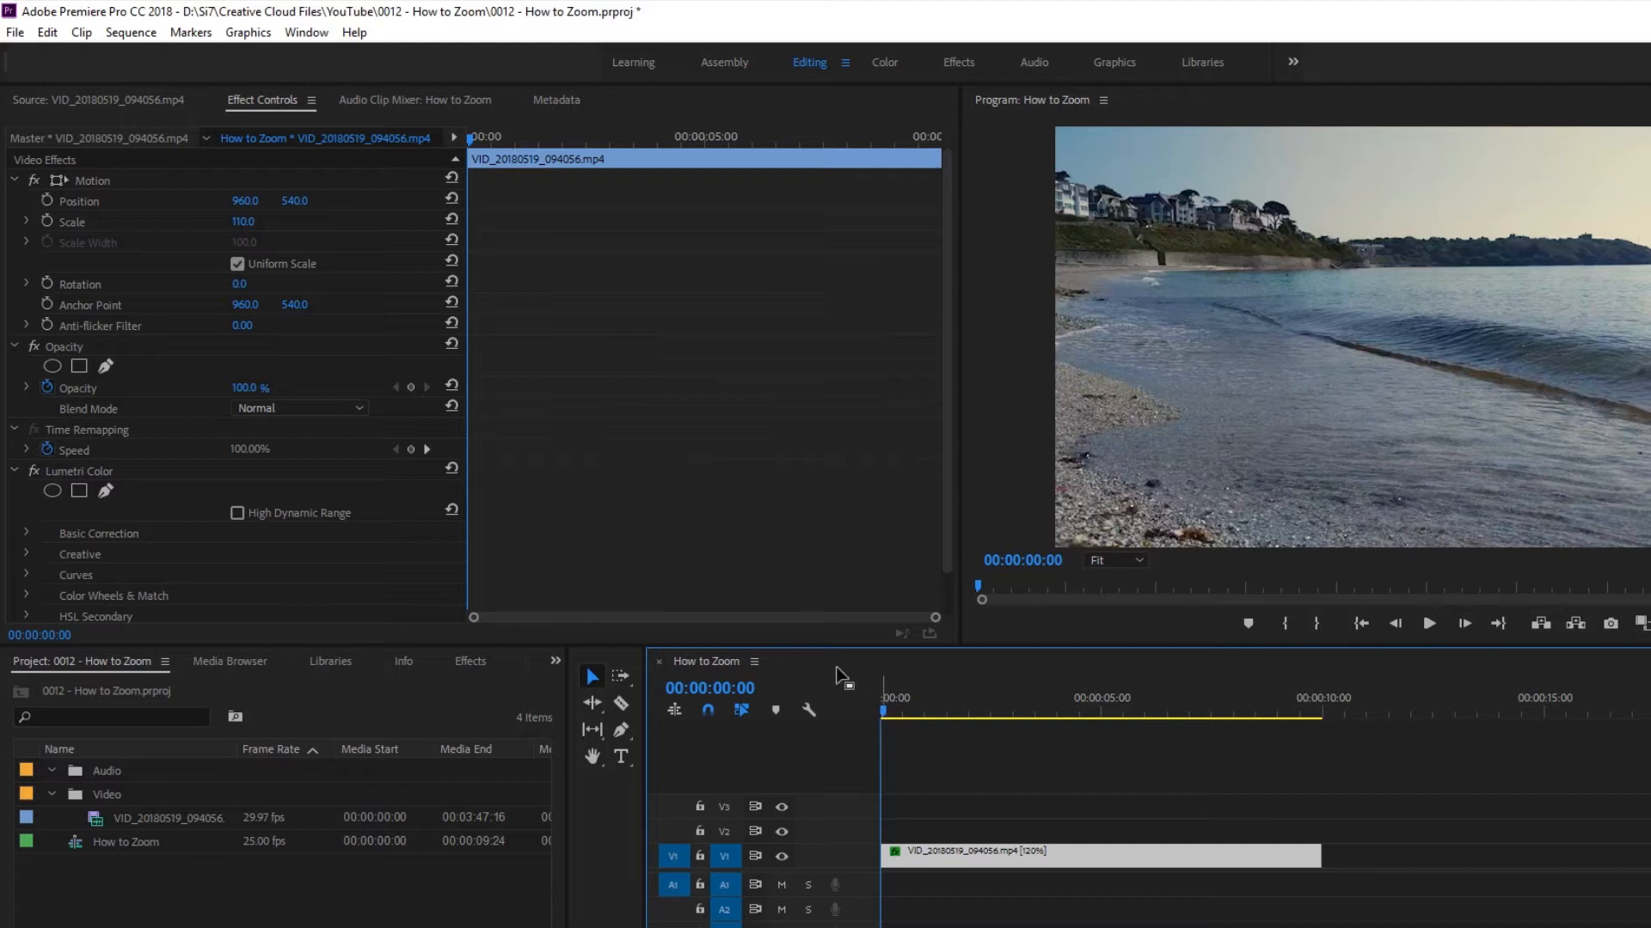
{"action": "mouse_move", "coordinate": [54, 212]}
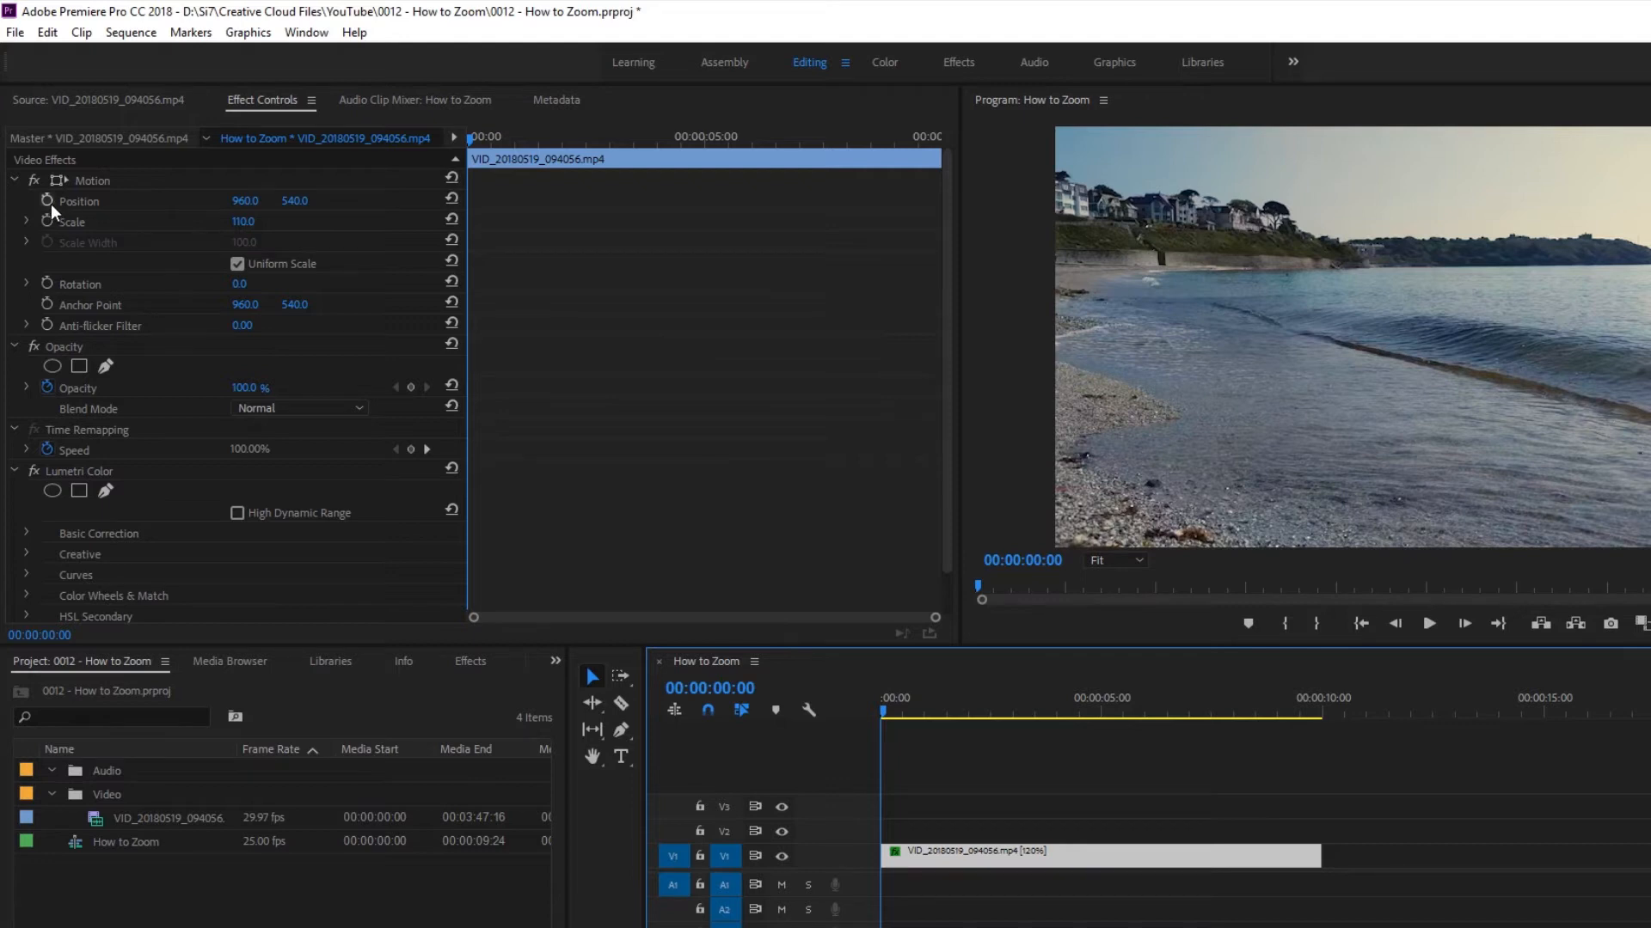
{"action": "left_click", "coordinate": [79, 200]}
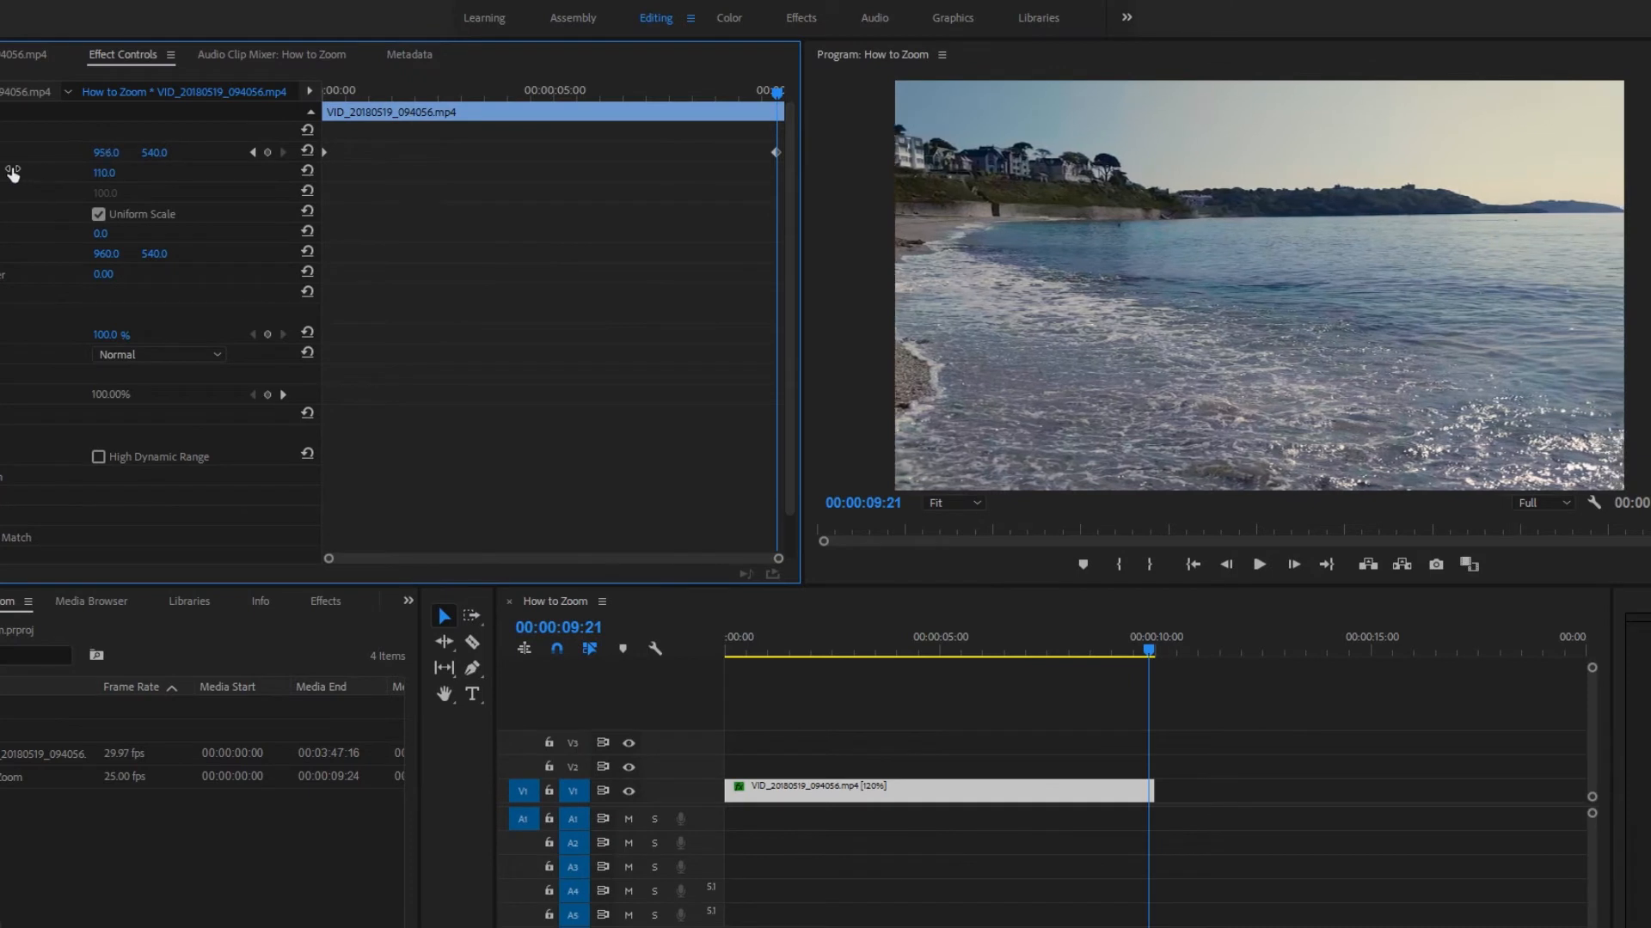
Step: Scrub Position X at the clip's end to add a shifted second keyframe
{"action": "left_click_drag", "start_coordinate": [105, 152], "coordinate": [89, 151]}
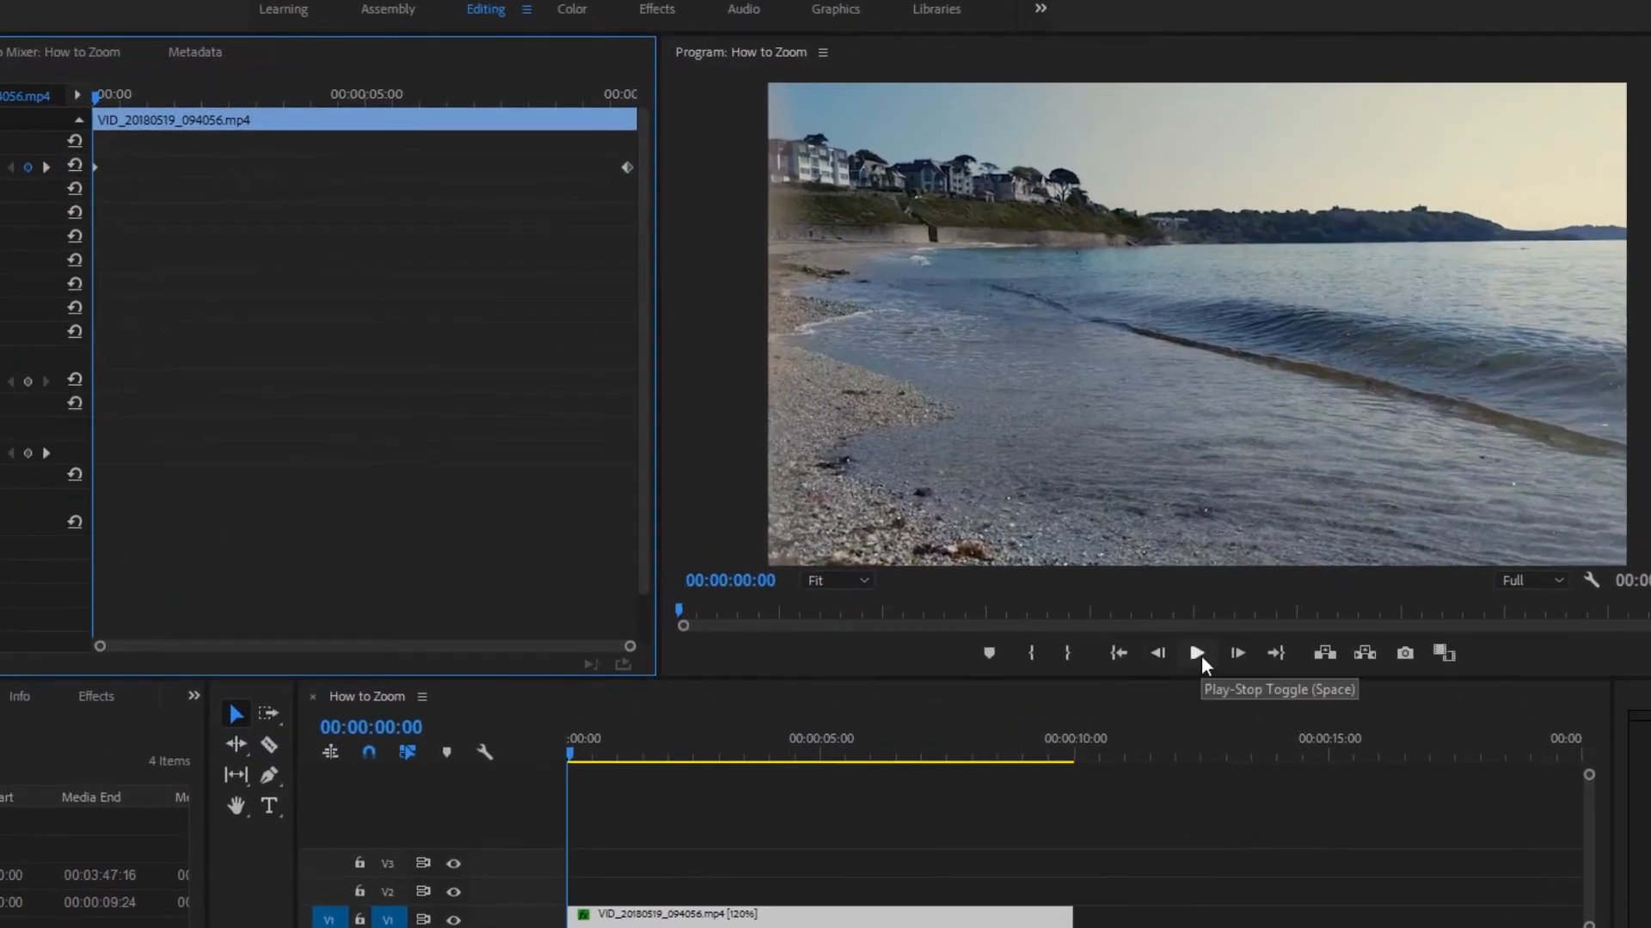
{"action": "left_click", "coordinate": [1197, 653]}
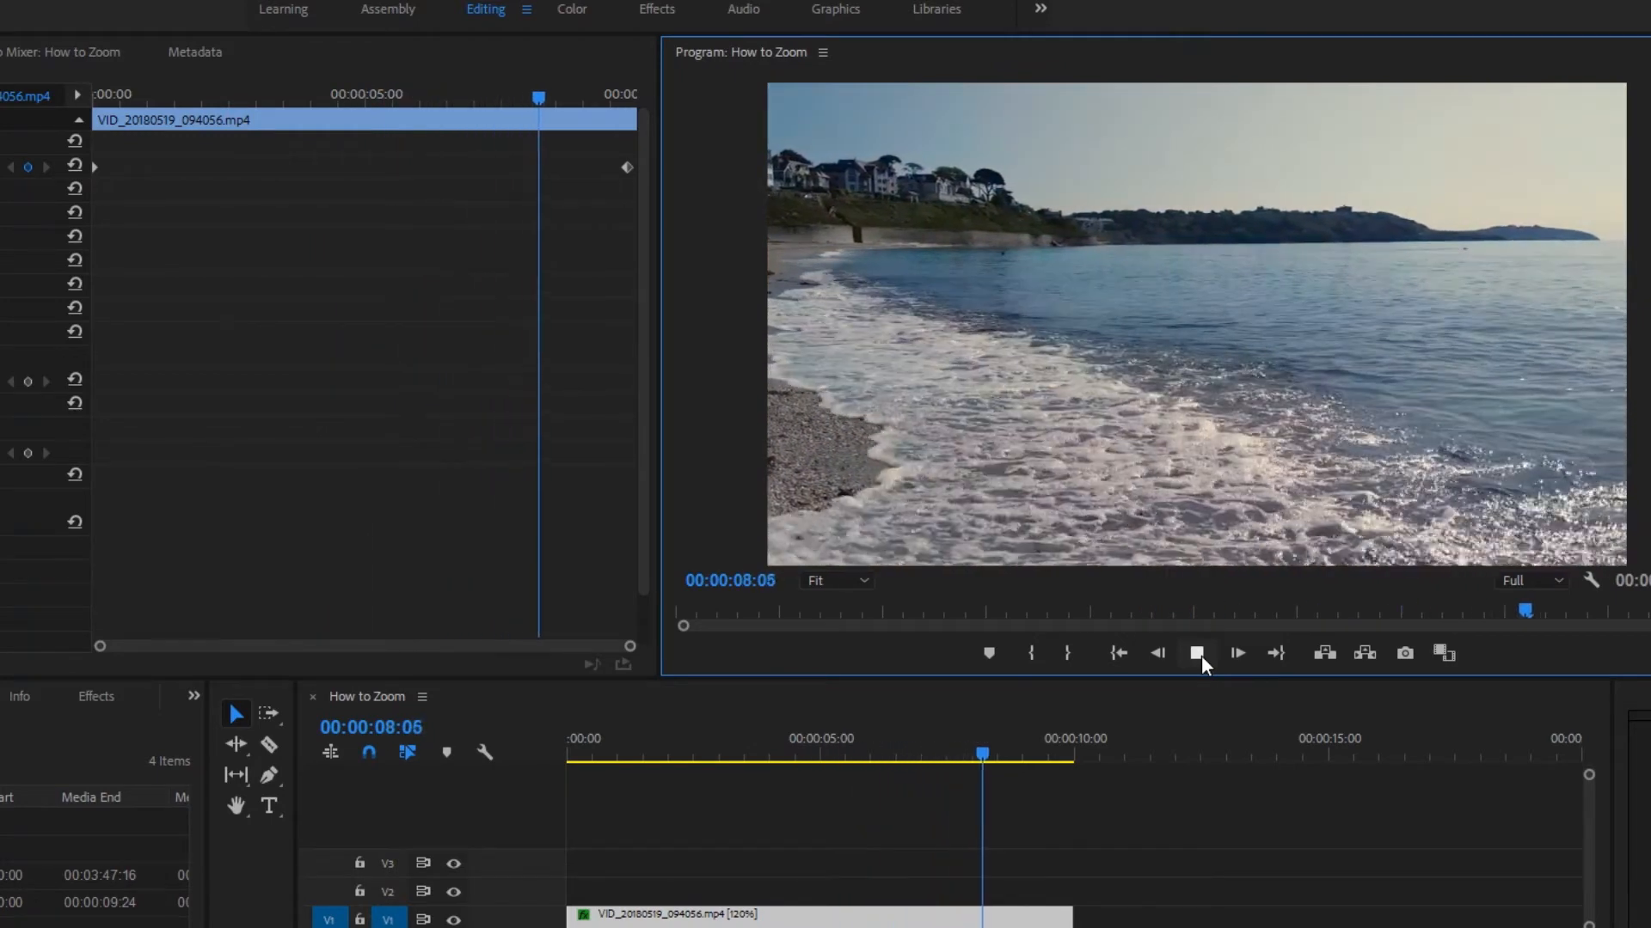
Step: Move the end Position keyframe to about 4 seconds and replay the pan
{"action": "left_click", "coordinate": [1197, 653]}
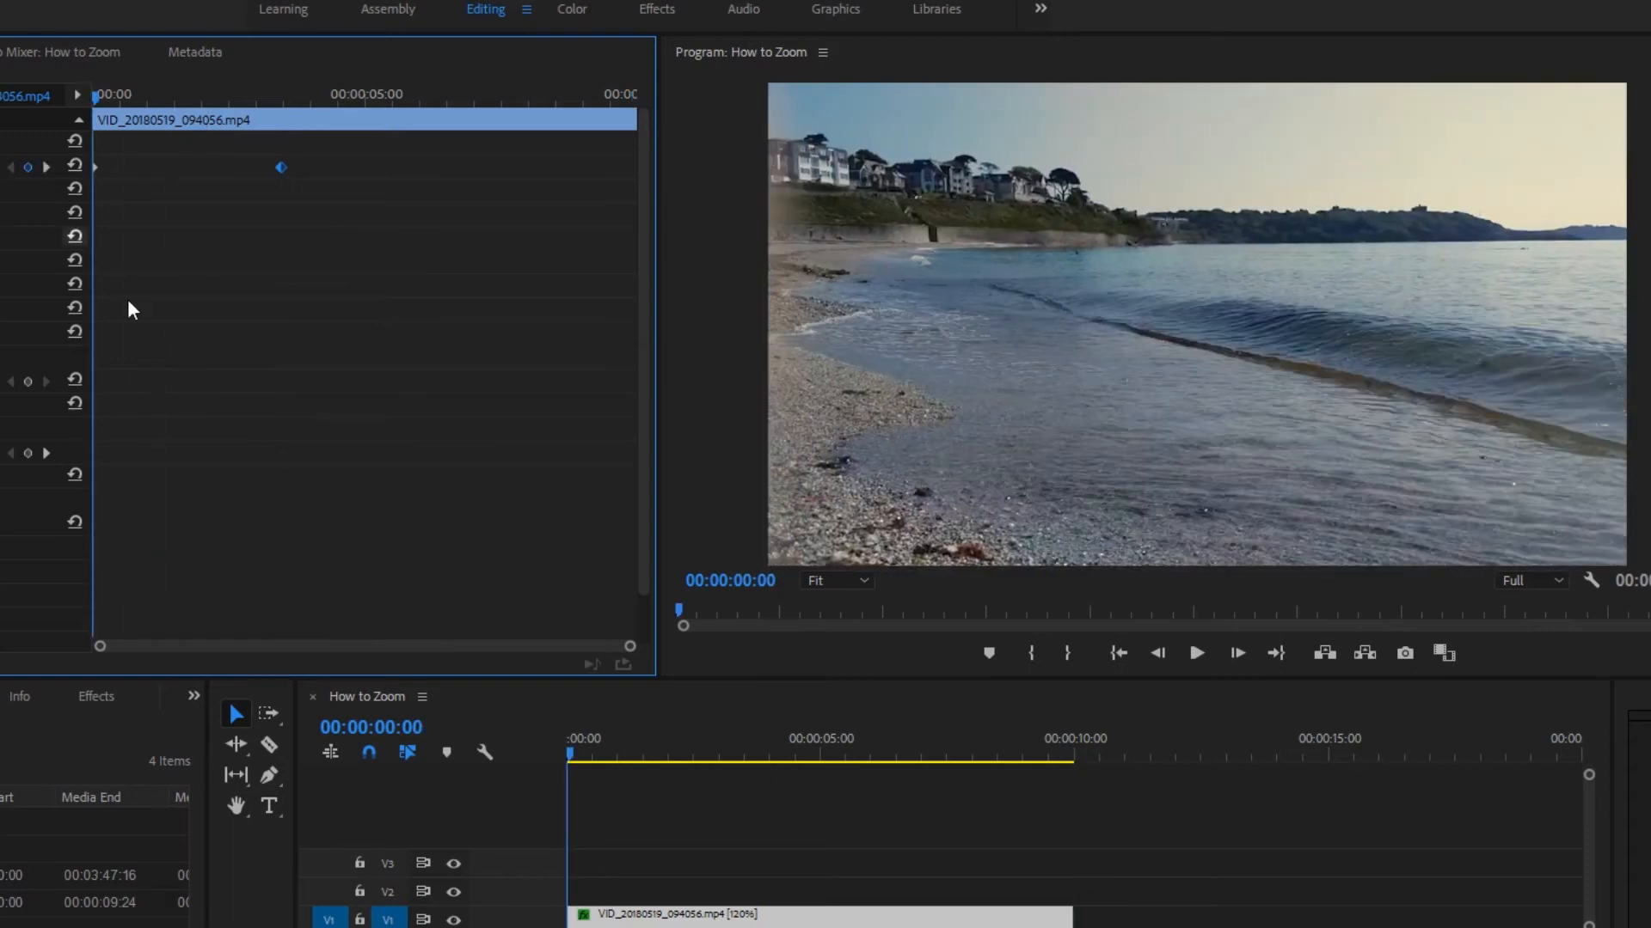
{"action": "left_click", "coordinate": [1197, 654]}
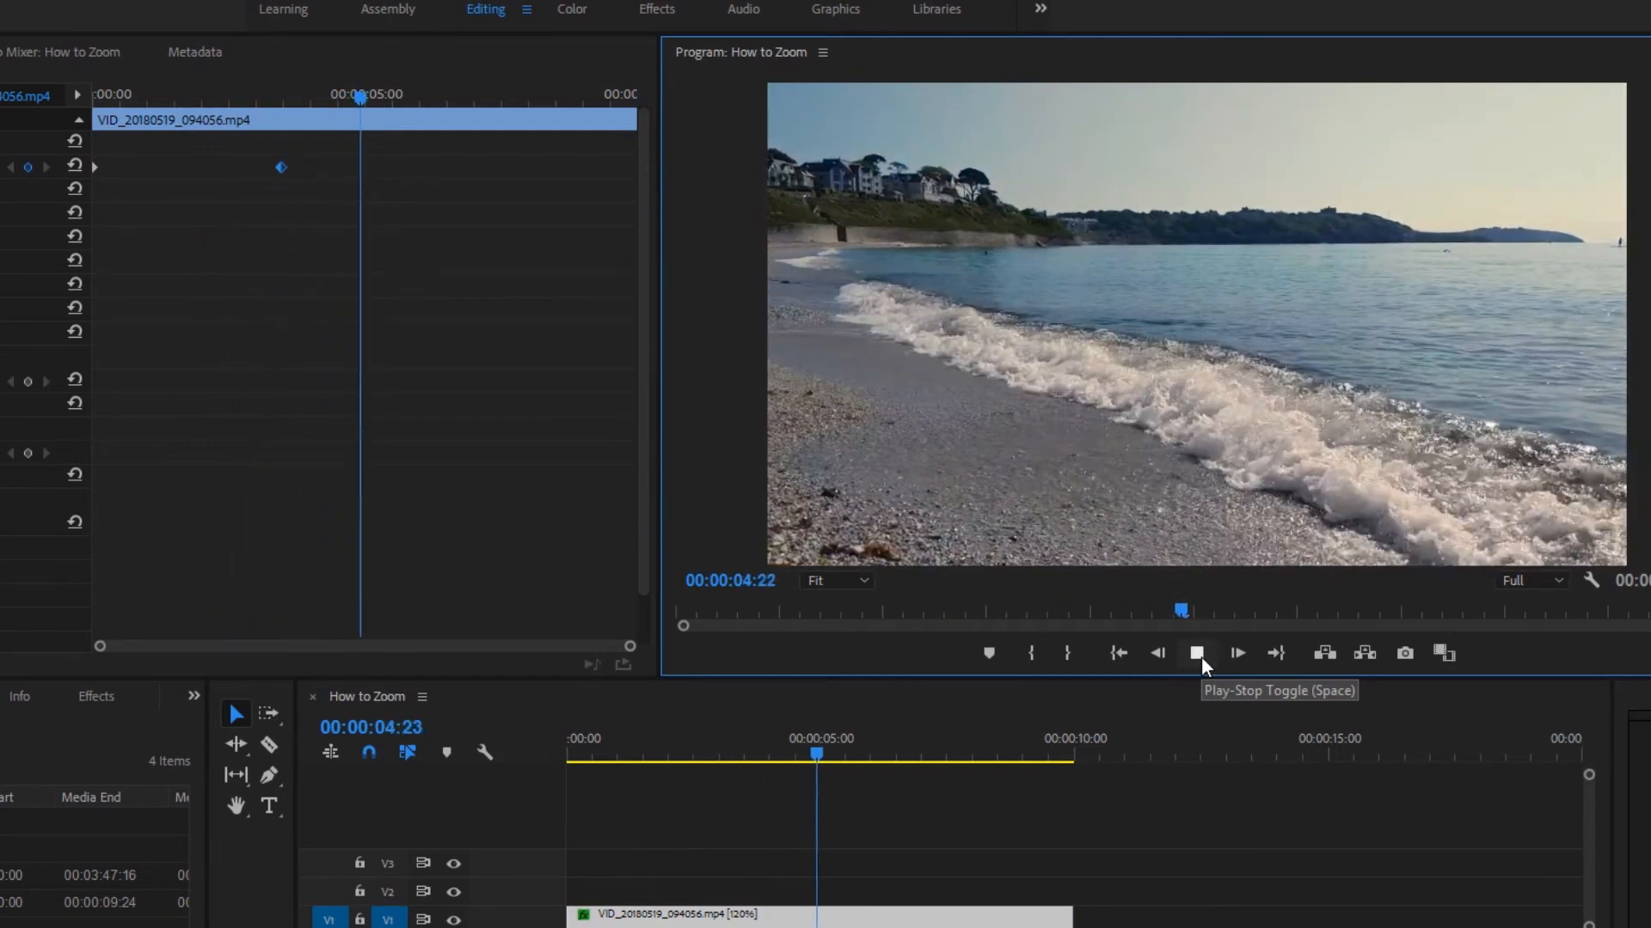
{"action": "left_click", "coordinate": [1197, 654]}
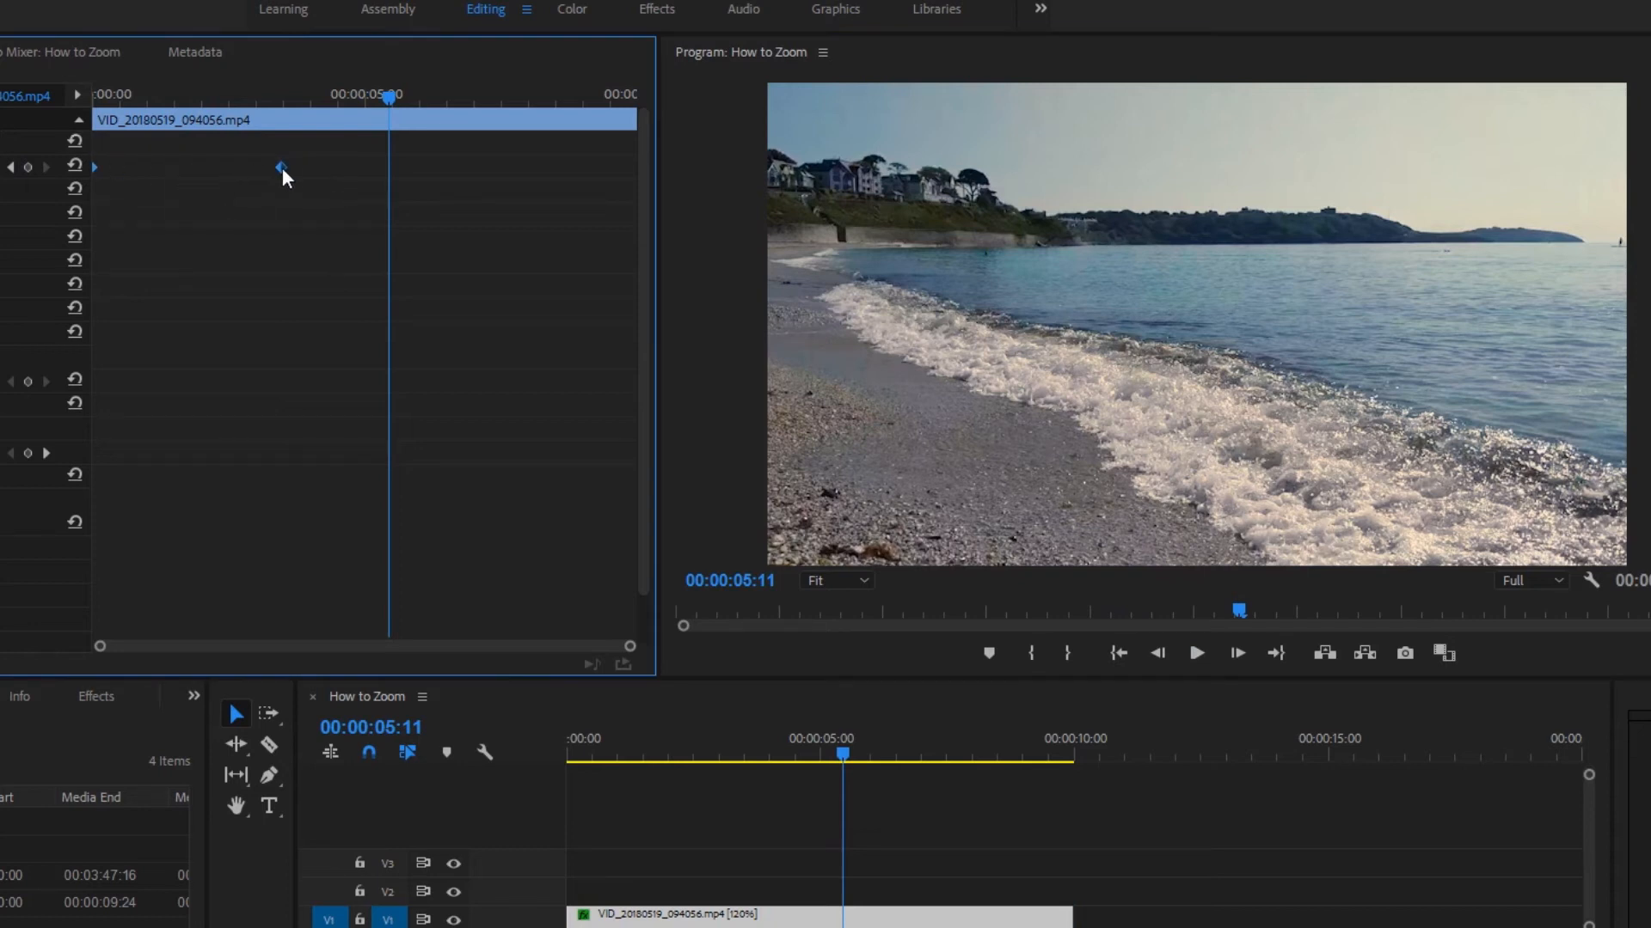
Step: Switch the Position keyframe to Bezier temporal interpolation and preview the smoothed pan
{"action": "right_click", "coordinate": [282, 166]}
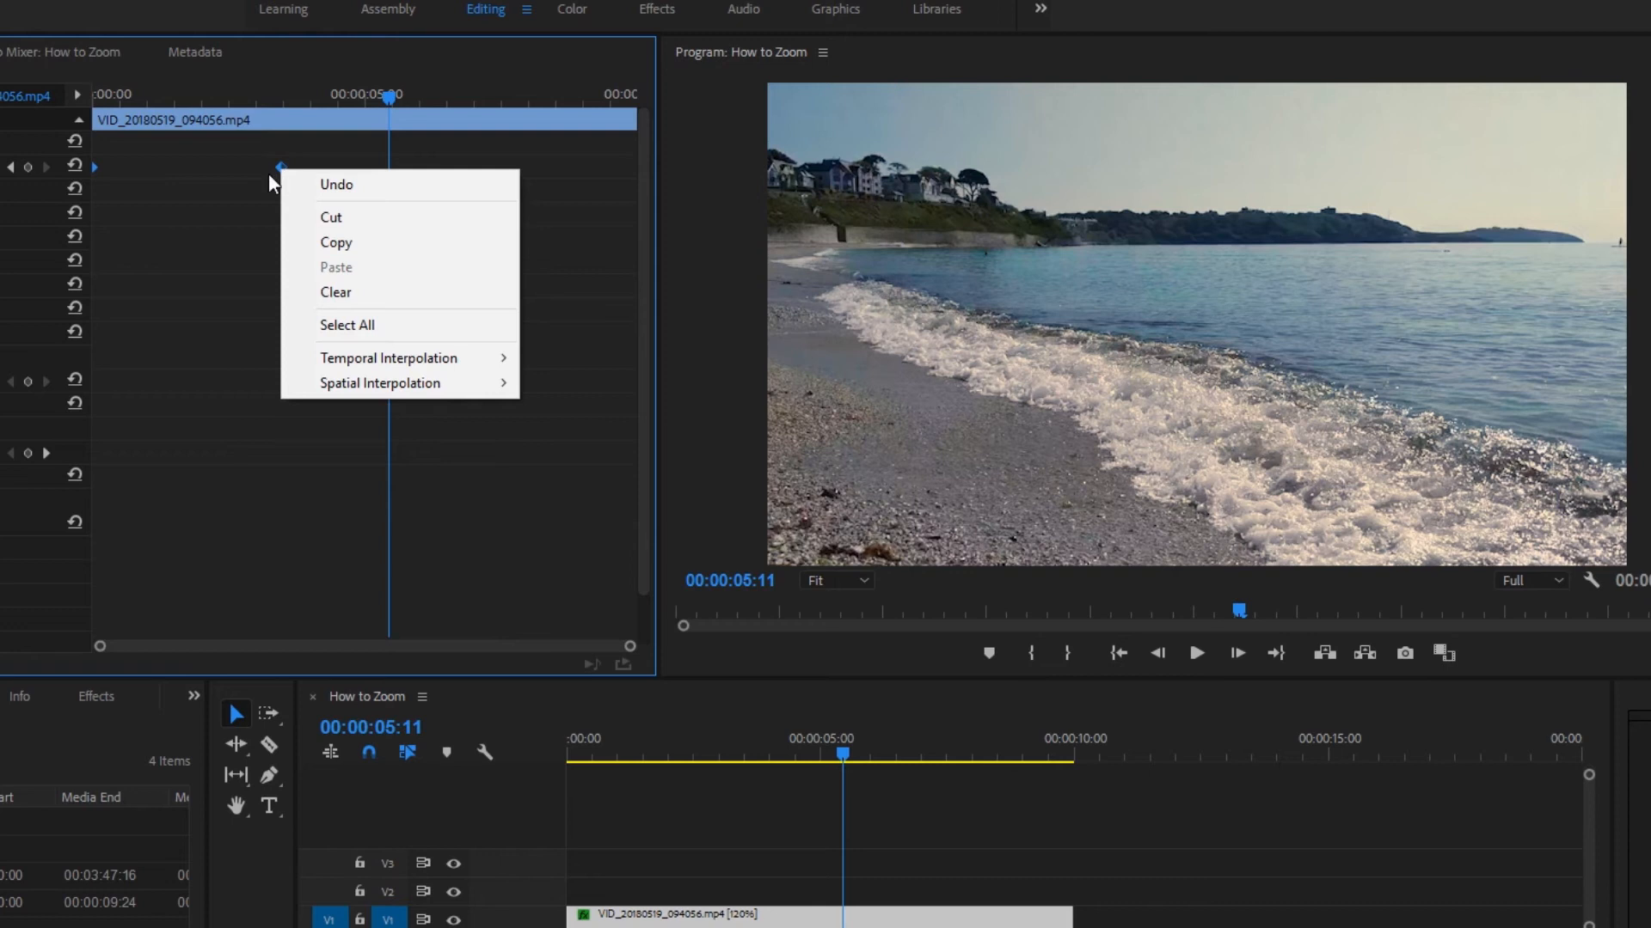
{"action": "mouse_move", "coordinate": [420, 357]}
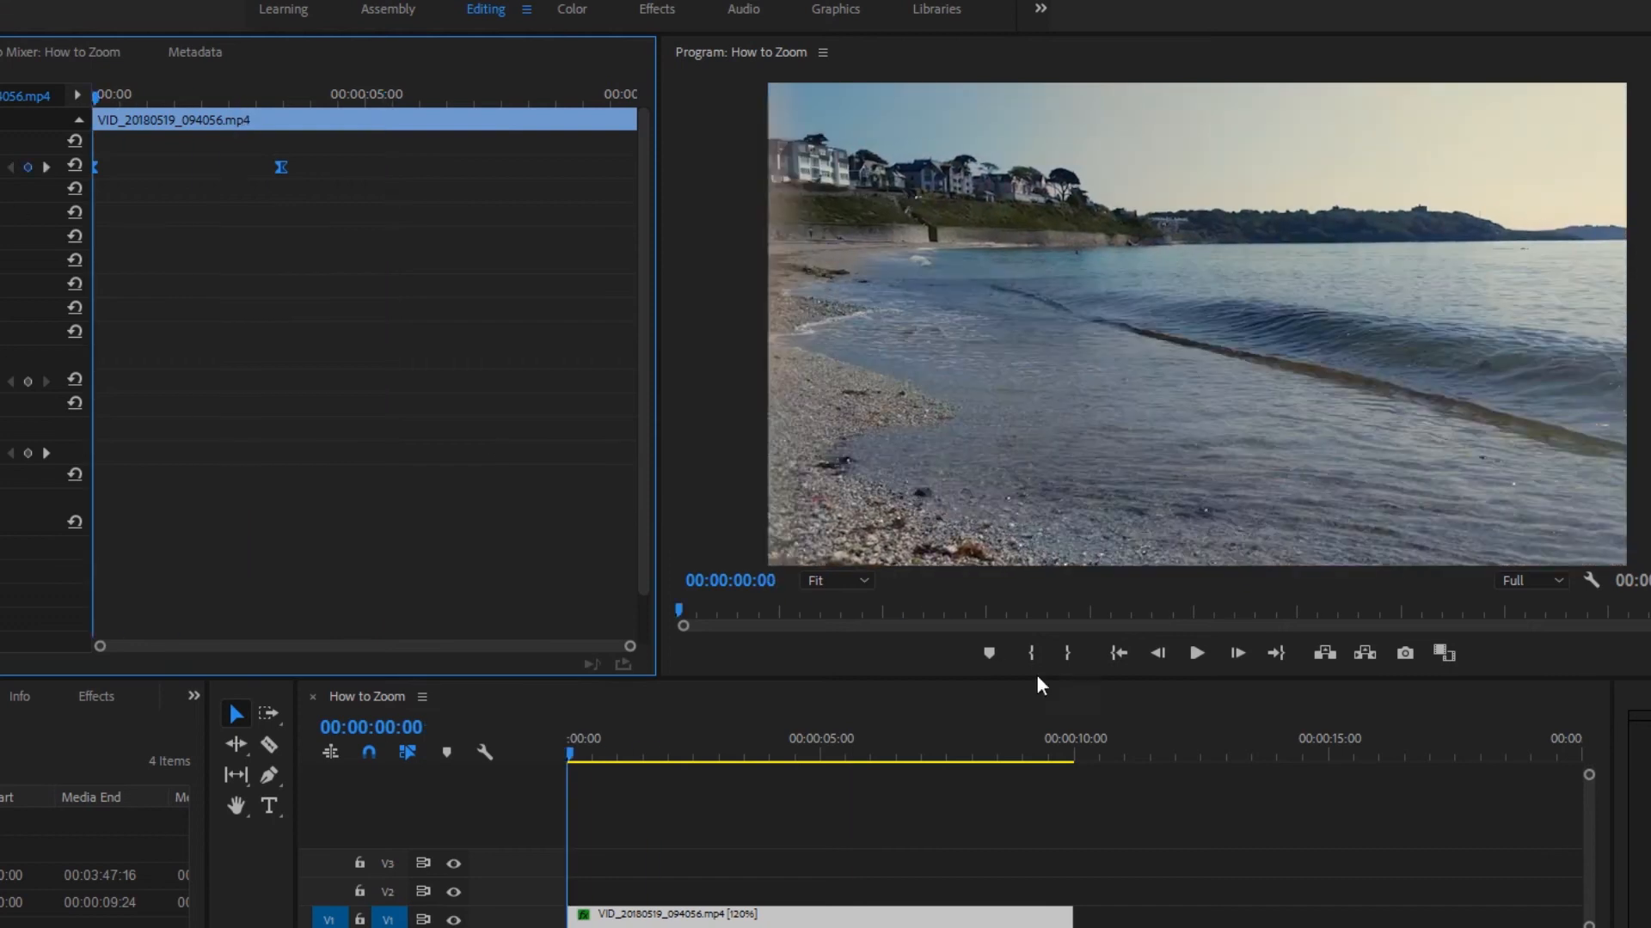
{"action": "left_click", "coordinate": [1197, 653]}
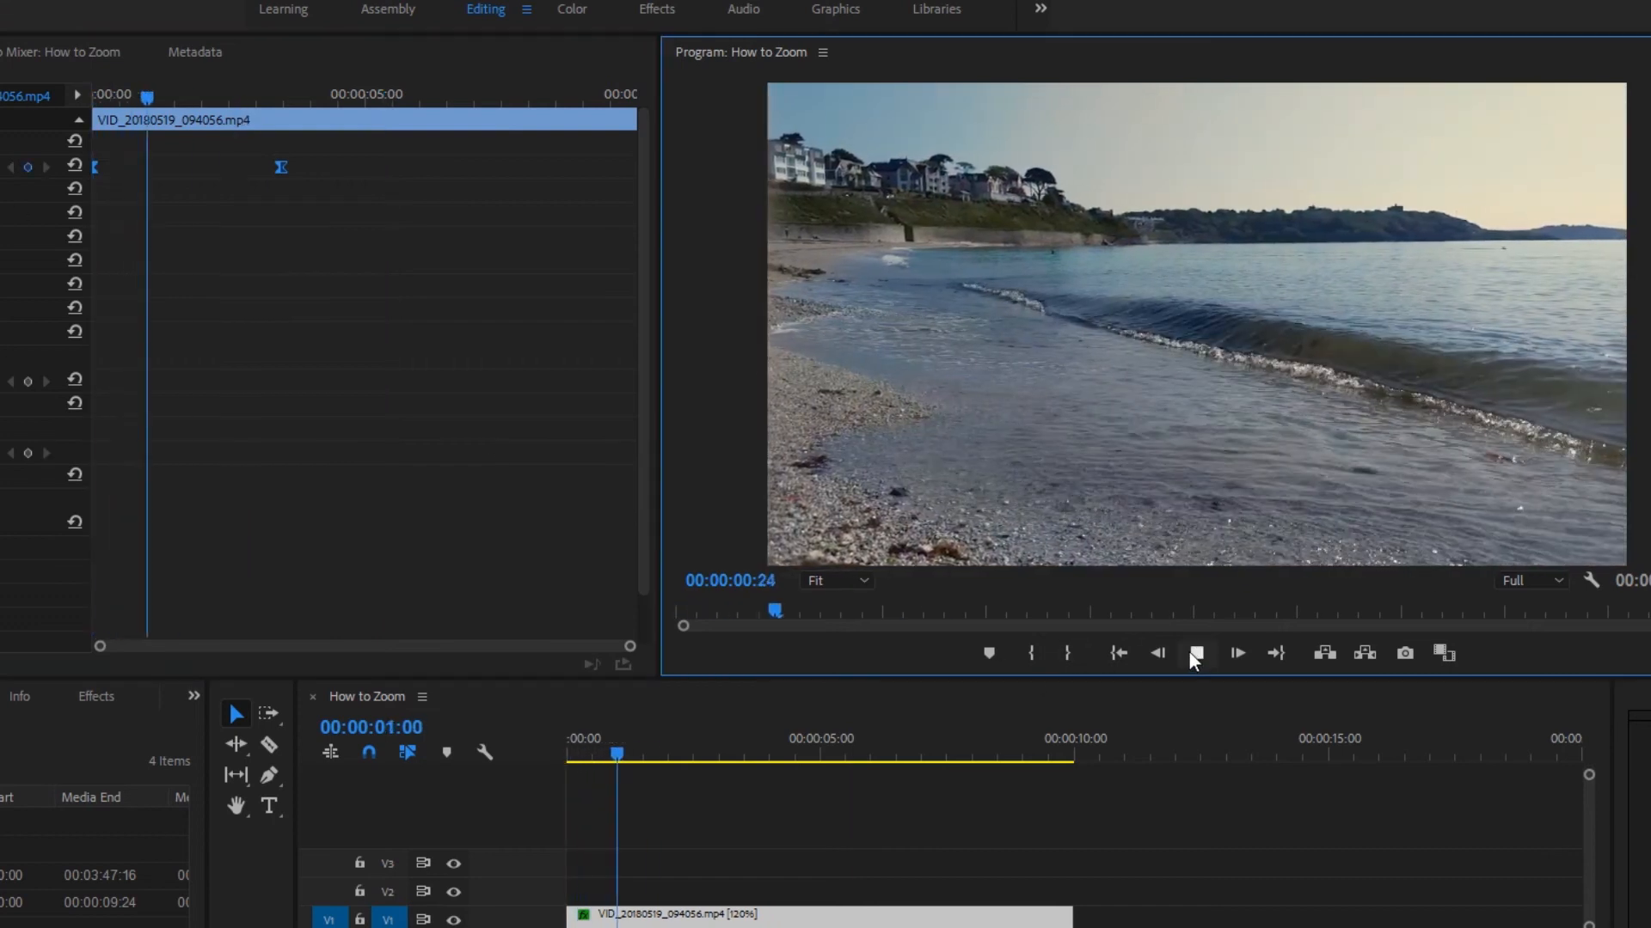